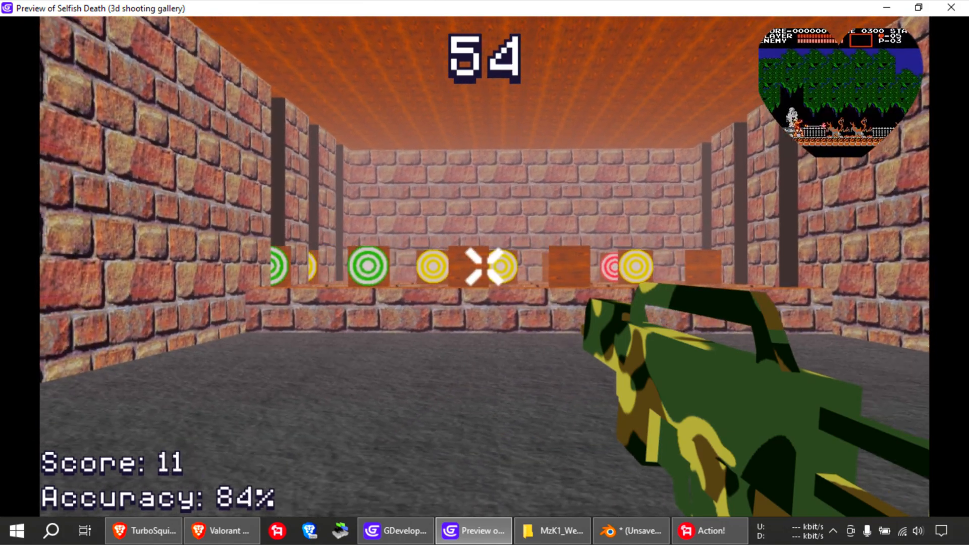
Shoot four targets on the gallery shelf in the running preview, including a green one.
{"action": "left_click", "coordinate": [482, 267]}
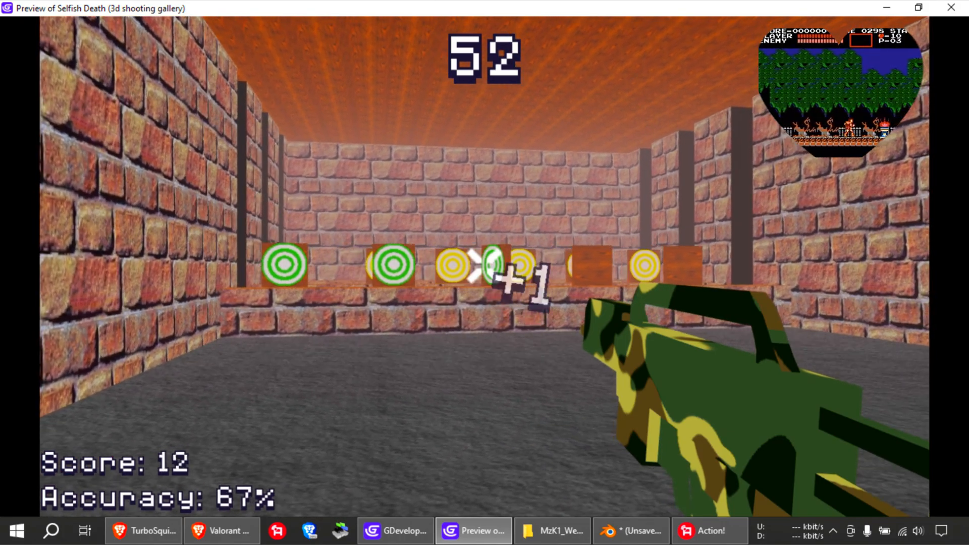
{"action": "left_click", "coordinate": [485, 272]}
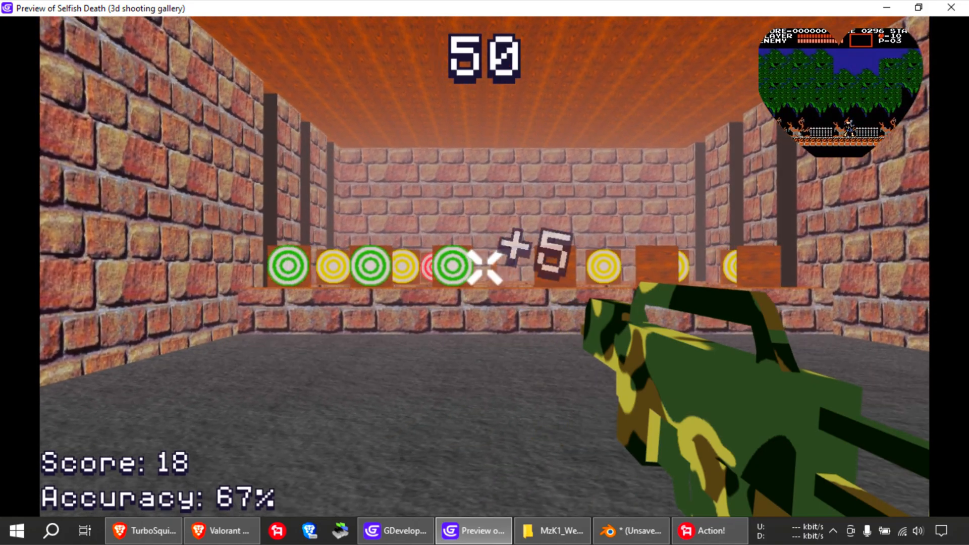
{"action": "left_click", "coordinate": [484, 271]}
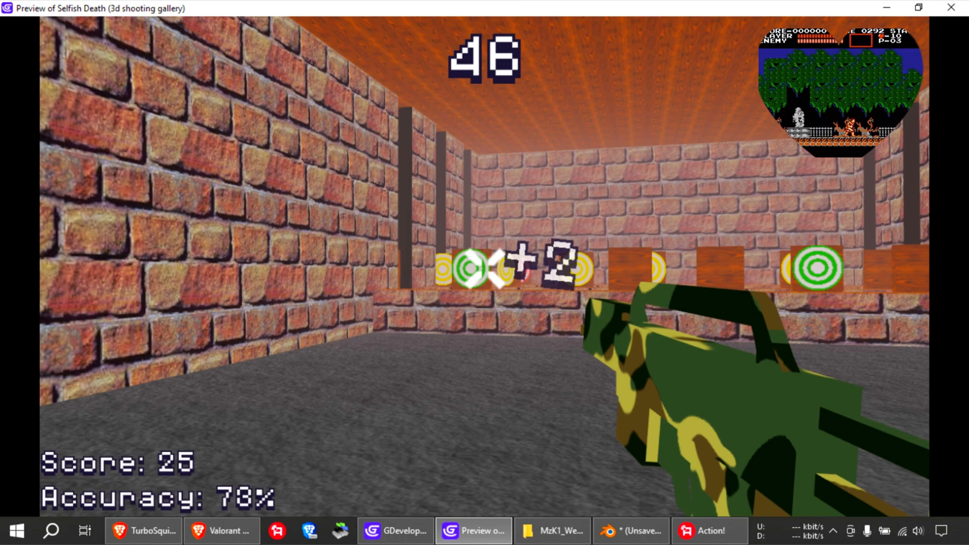
{"action": "left_click", "coordinate": [484, 273]}
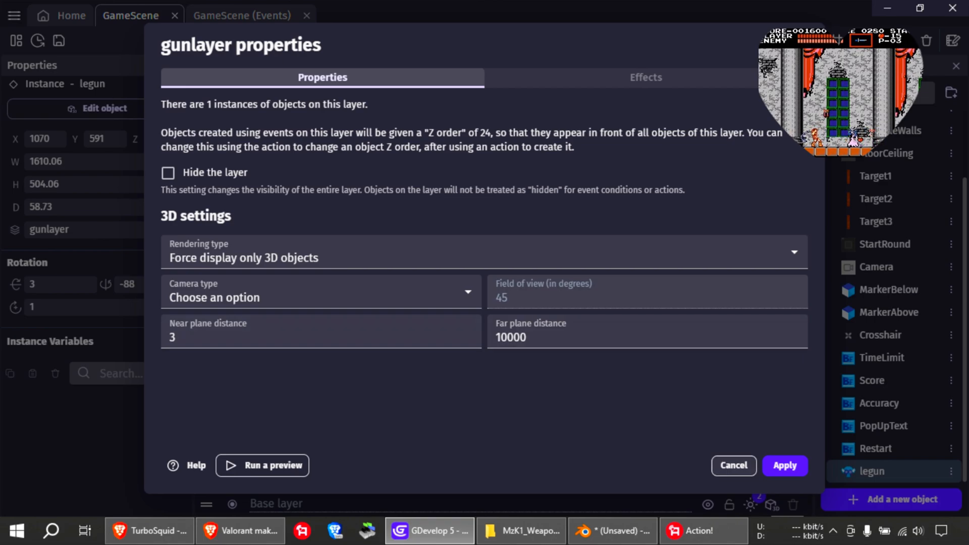
Switch windows from the taskbar after reviewing the gunlayer's 3D settings (near plane 3, far plane 10000).
{"action": "left_click", "coordinate": [611, 530]}
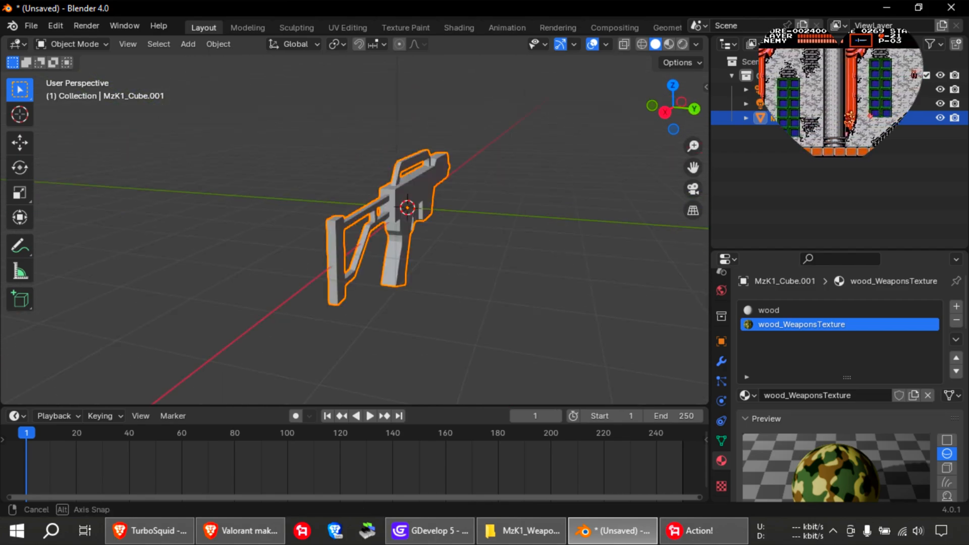
Orbit the Blender gun model to a side view, then switch windows via the taskbar.
{"action": "left_click_drag", "start_coordinate": [433, 247], "coordinate": [402, 235]}
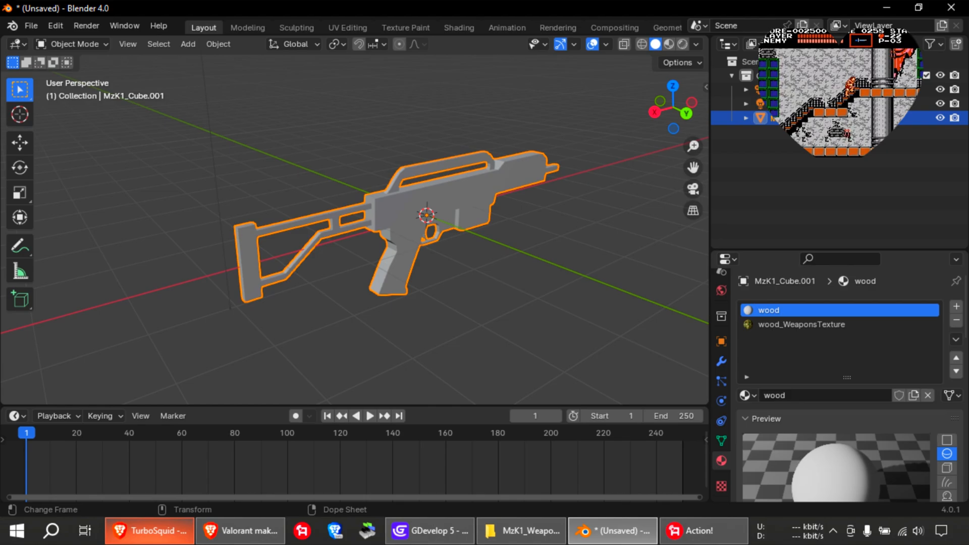
{"action": "left_click", "coordinate": [149, 530]}
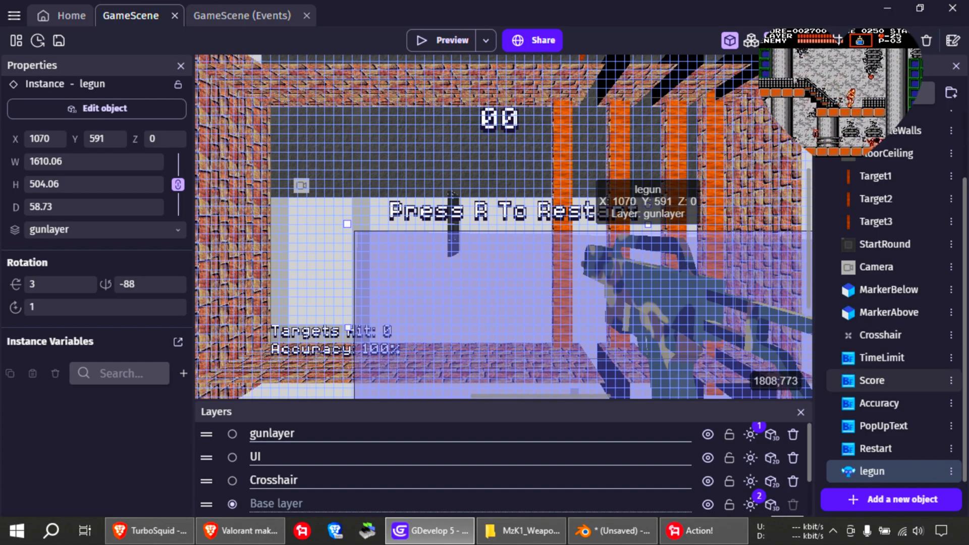
{"action": "left_click", "coordinate": [521, 530]}
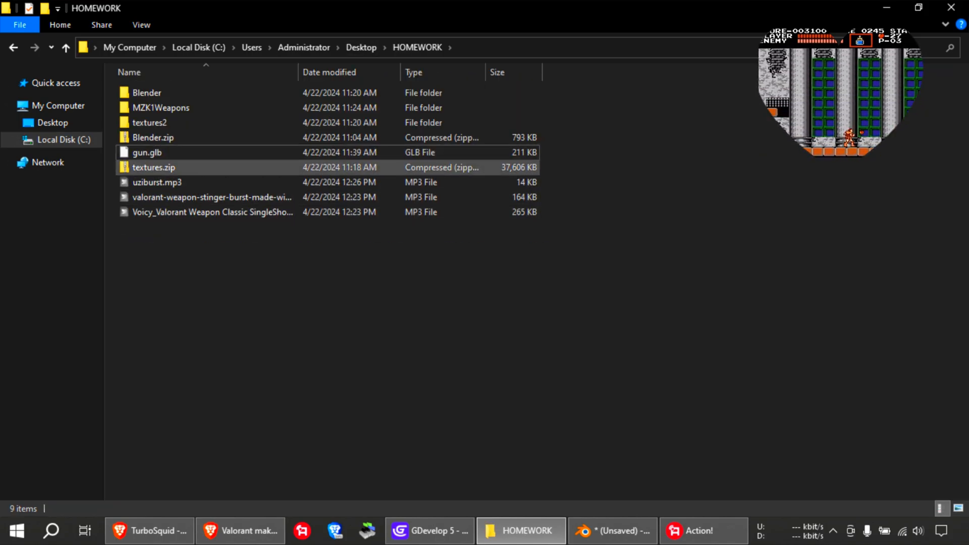
Select gun.glb in the HOMEWORK folder, then return to the GDevelop shooting gallery scene.
{"action": "left_click", "coordinate": [146, 152]}
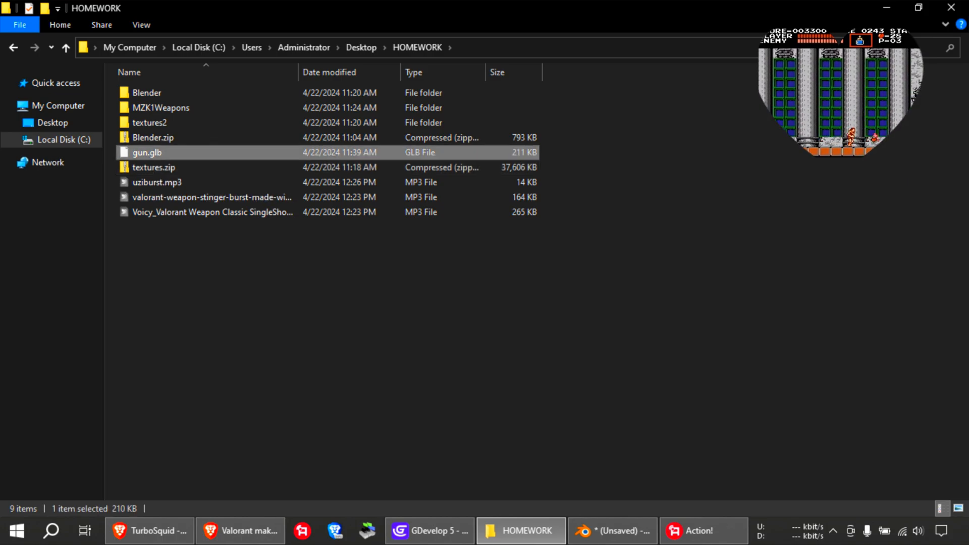
{"action": "left_click", "coordinate": [612, 531]}
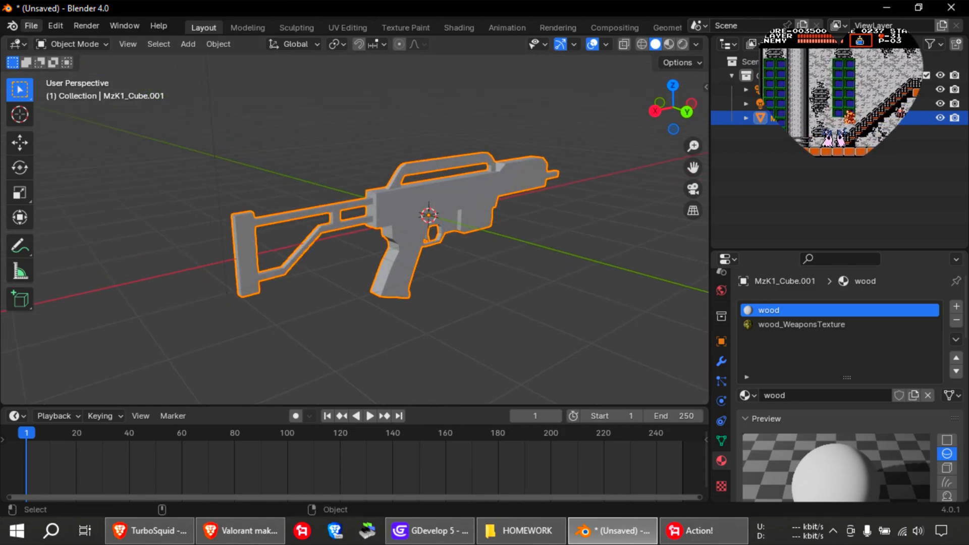
{"action": "left_click", "coordinate": [30, 26]}
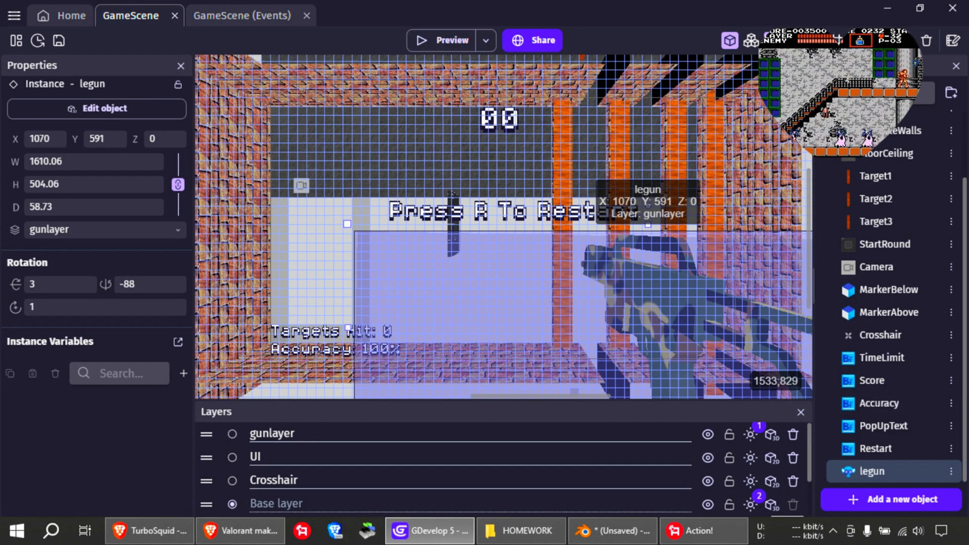
Add a new 3D Model object and rename it newgun2.
{"action": "left_click", "coordinate": [889, 499]}
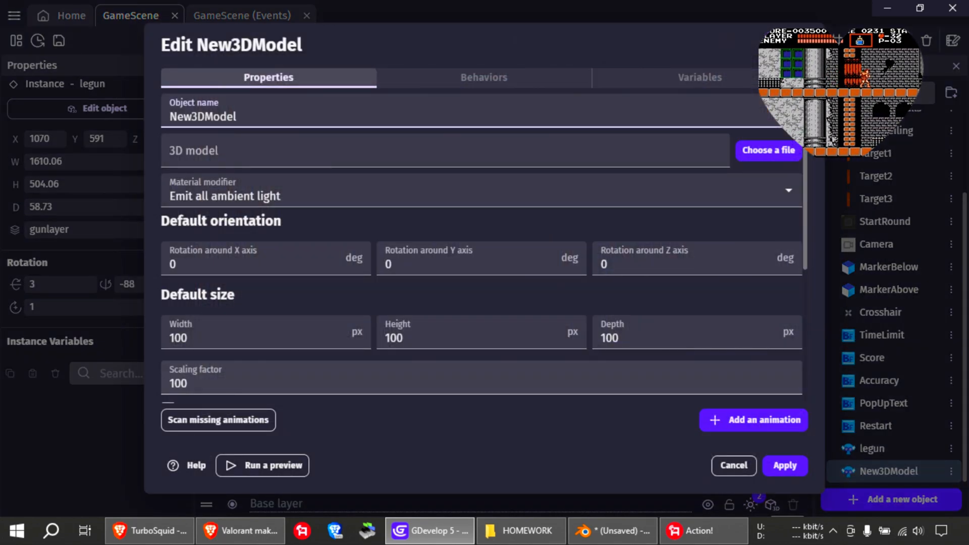
{"action": "double_click", "coordinate": [220, 116]}
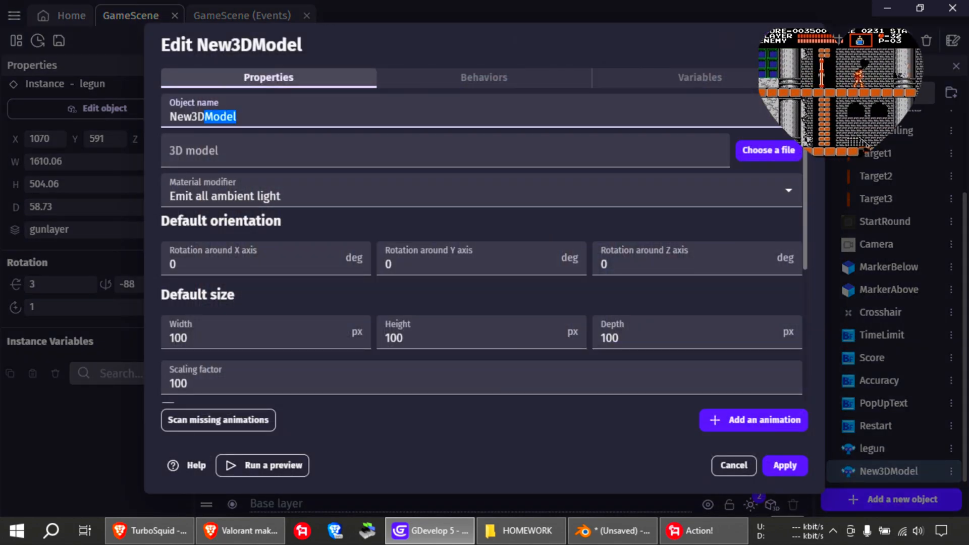
{"action": "type", "text": "newgun2"}
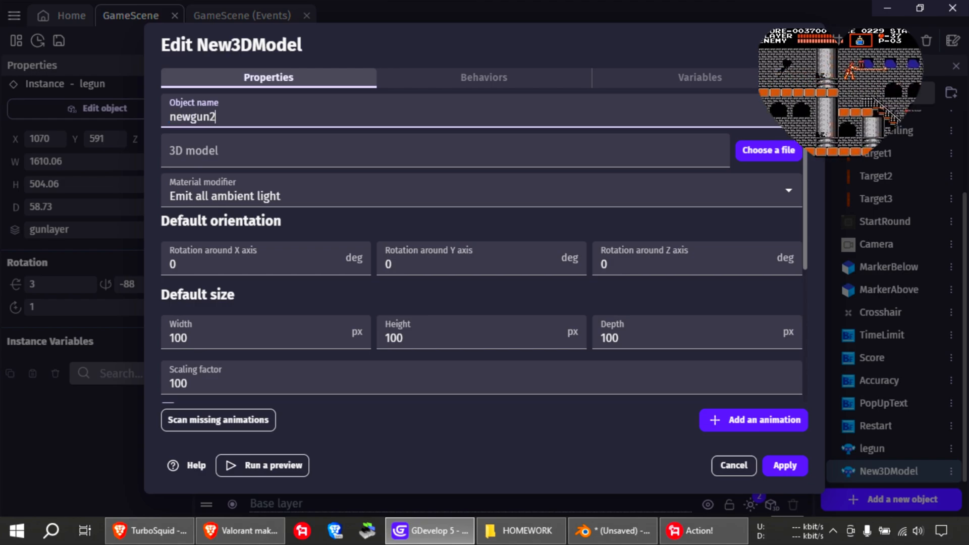
Load gun2y.glb into newgun2, copying it into the project and scanning for animations.
{"action": "left_click", "coordinate": [442, 150]}
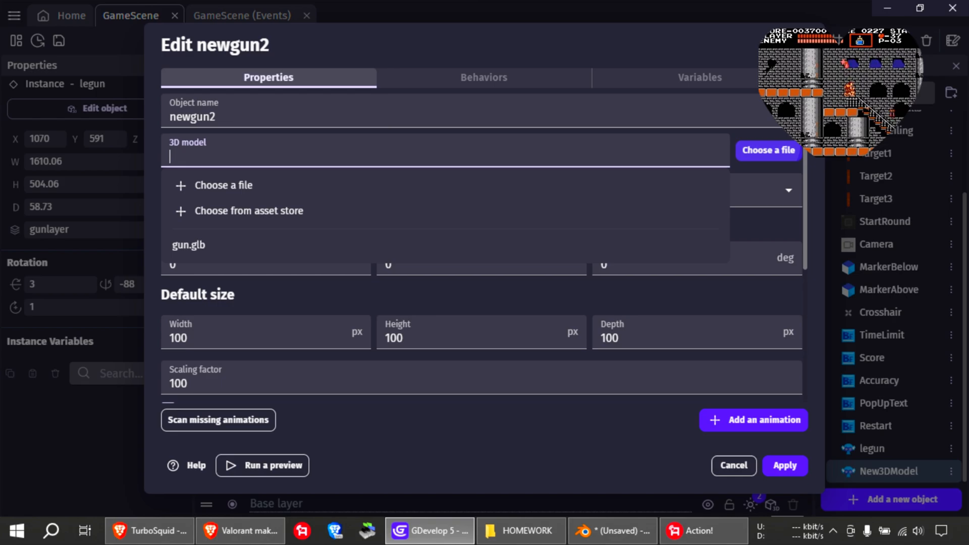
{"action": "left_click", "coordinate": [768, 150]}
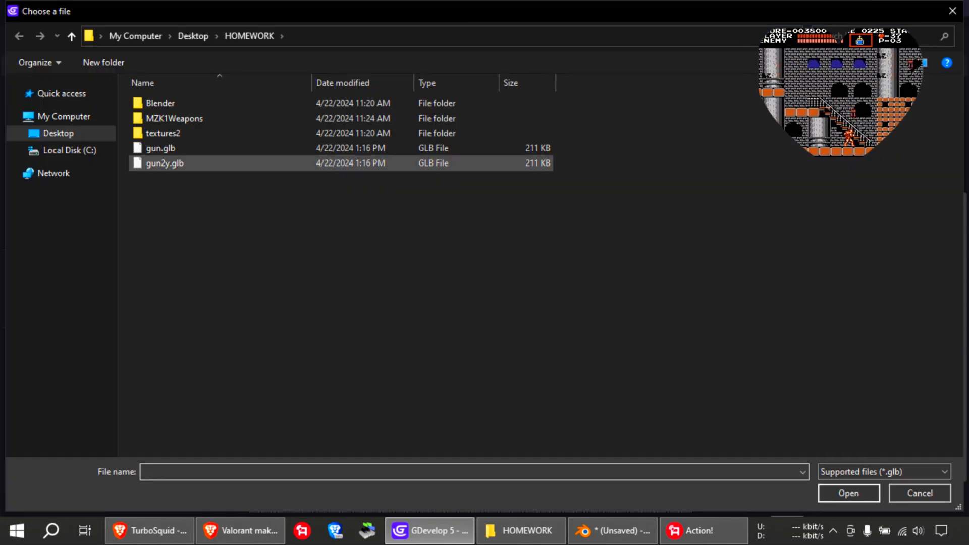
{"action": "left_click", "coordinate": [164, 162]}
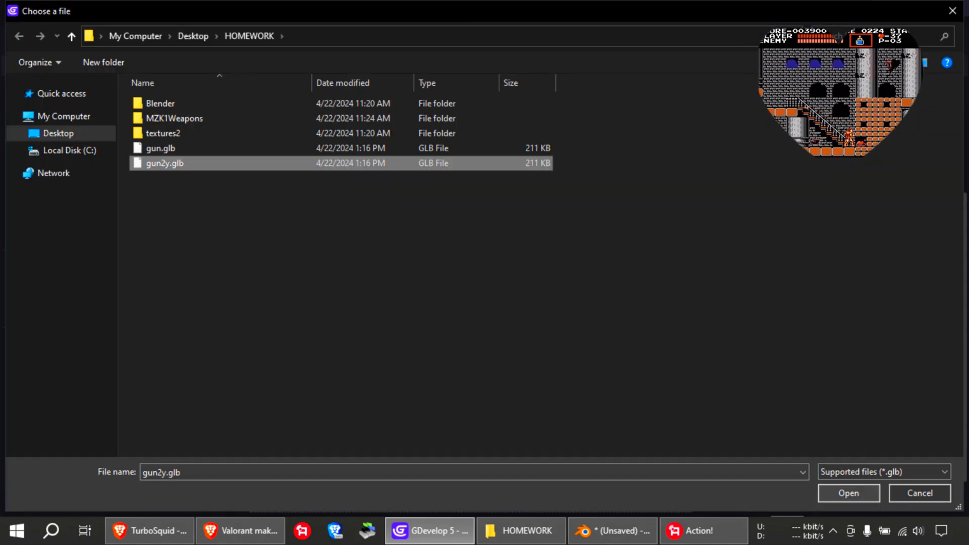
{"action": "left_click", "coordinate": [848, 492]}
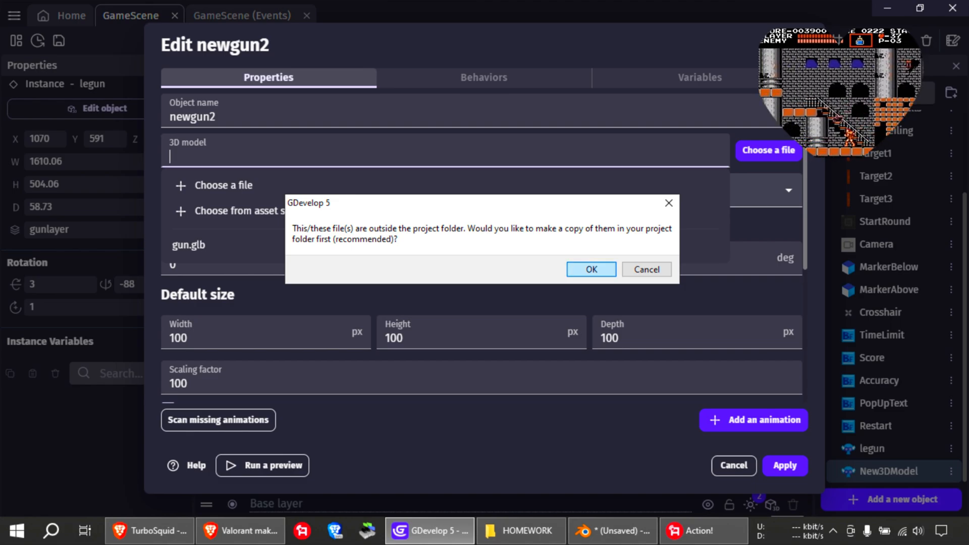
{"action": "left_click", "coordinate": [589, 269]}
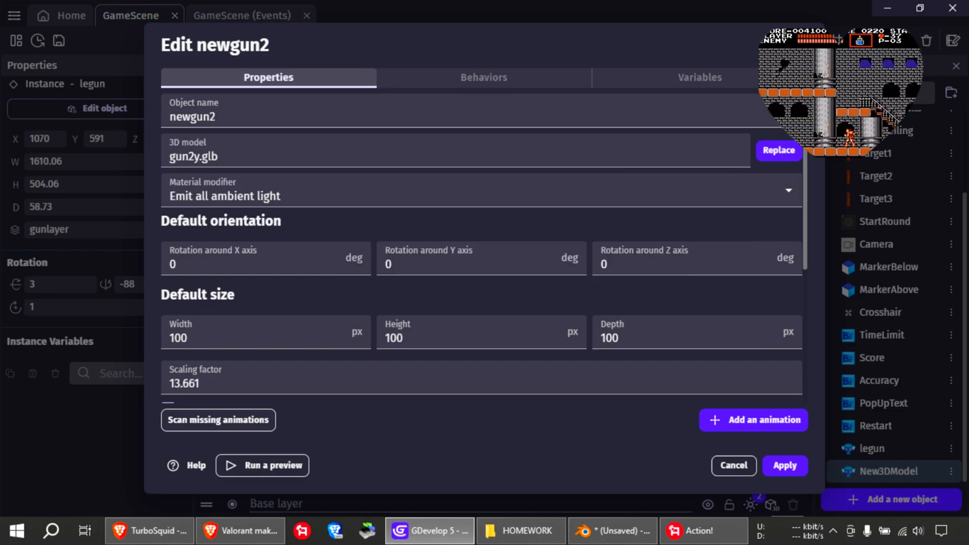
{"action": "left_click", "coordinate": [217, 420]}
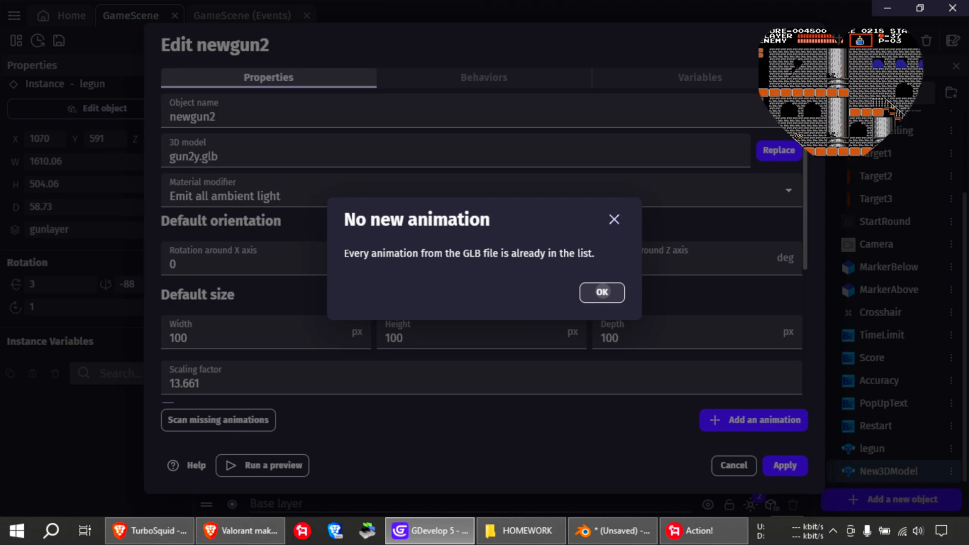
{"action": "left_click", "coordinate": [601, 292]}
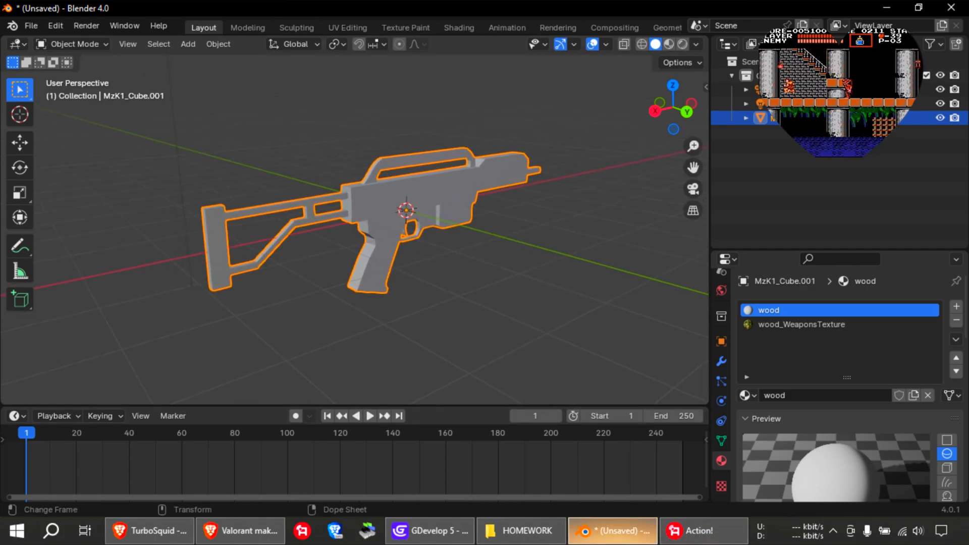
Bring the Blender window with the gray gun model to the front.
{"action": "left_click", "coordinate": [429, 530]}
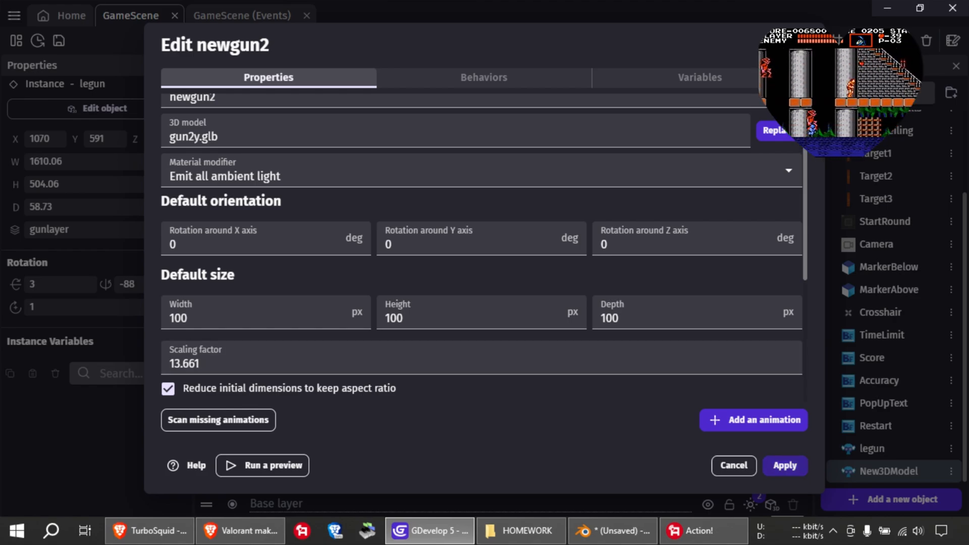
Put the newgun2 instance on the gunlayer and drag it toward the scene centre.
{"action": "left_click", "coordinate": [784, 465]}
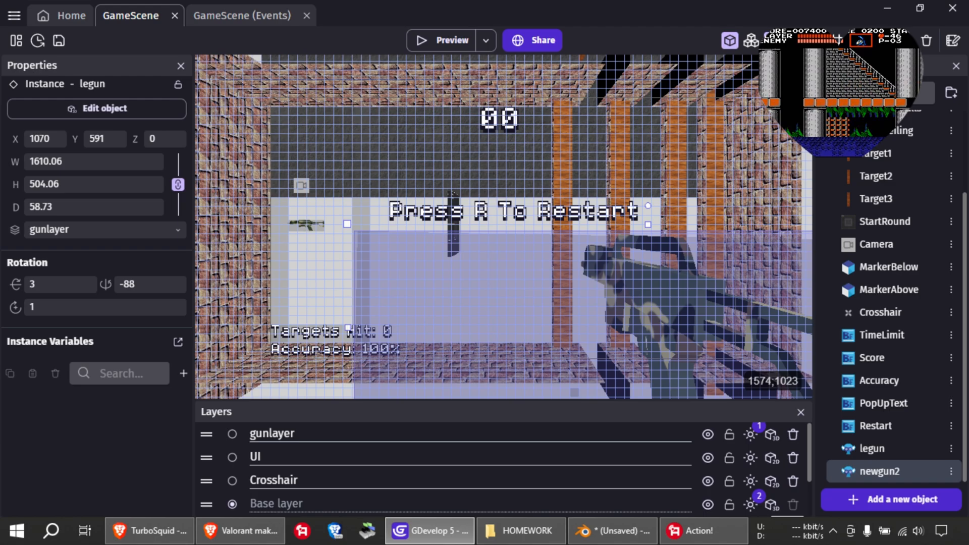
{"action": "left_click", "coordinate": [312, 224]}
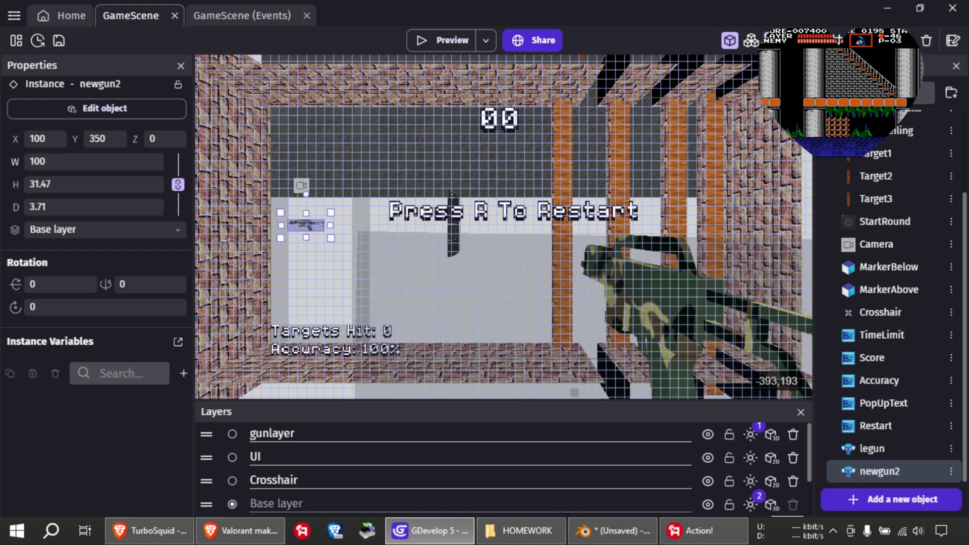
{"action": "left_click", "coordinate": [105, 229]}
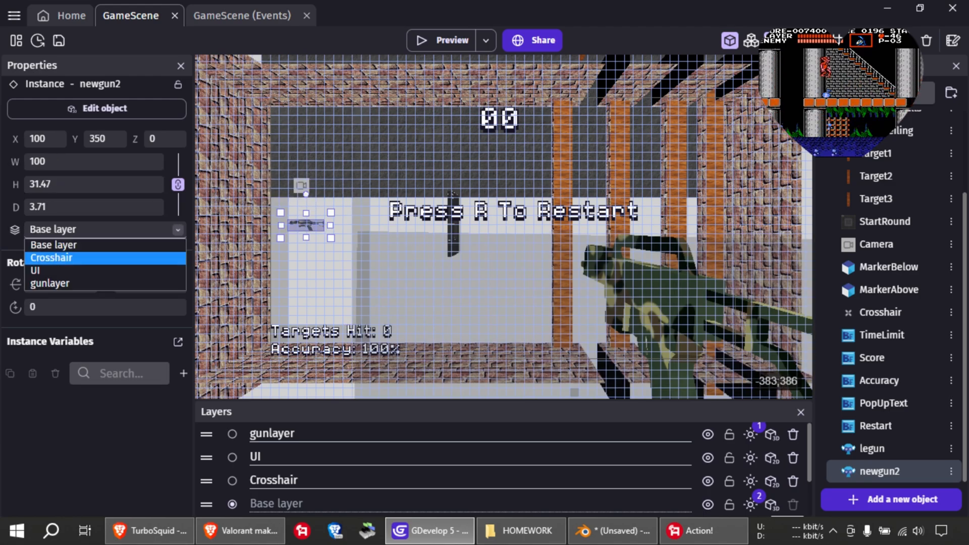
{"action": "left_click", "coordinate": [50, 283]}
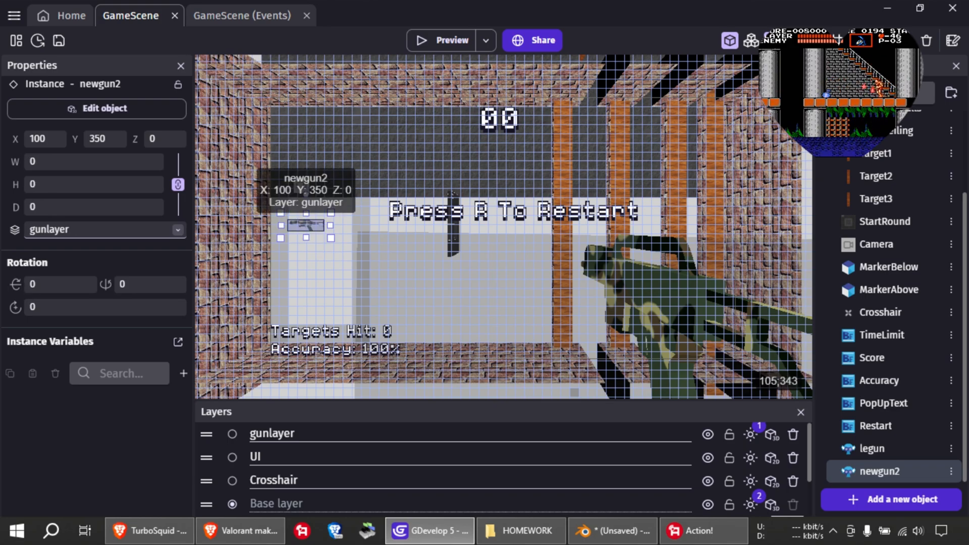
{"action": "left_click_drag", "start_coordinate": [306, 225], "coordinate": [432, 293]}
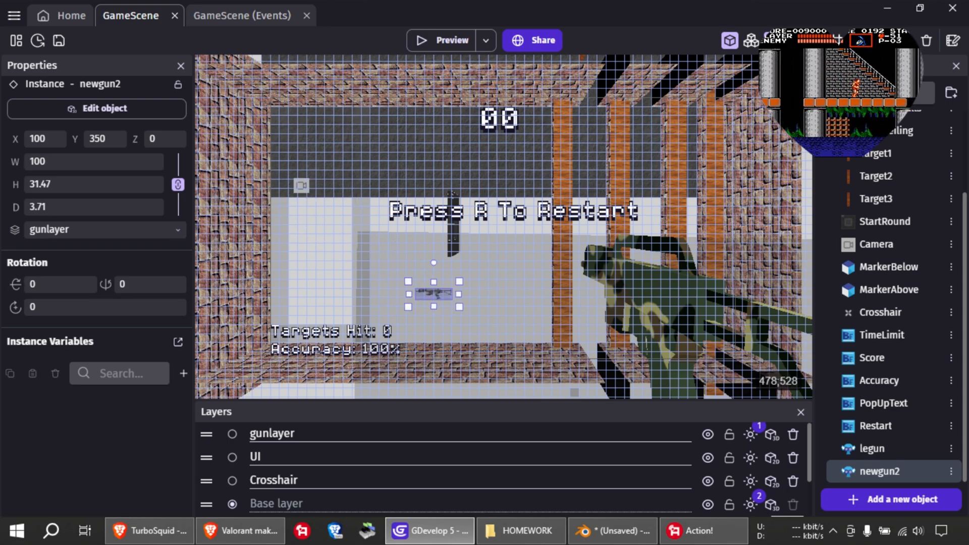
{"action": "left_click", "coordinate": [451, 40]}
{"action": "type", "text": "267.47"}
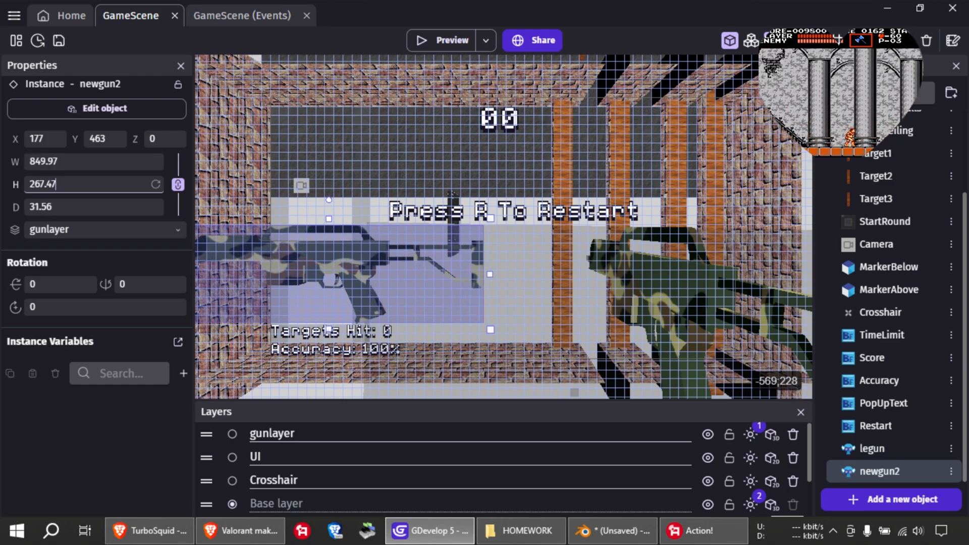
Drag newgun2's resize handle twice, enlarging the rifle to about 1276 by 401.
{"action": "left_click_drag", "start_coordinate": [488, 330], "coordinate": [512, 338]}
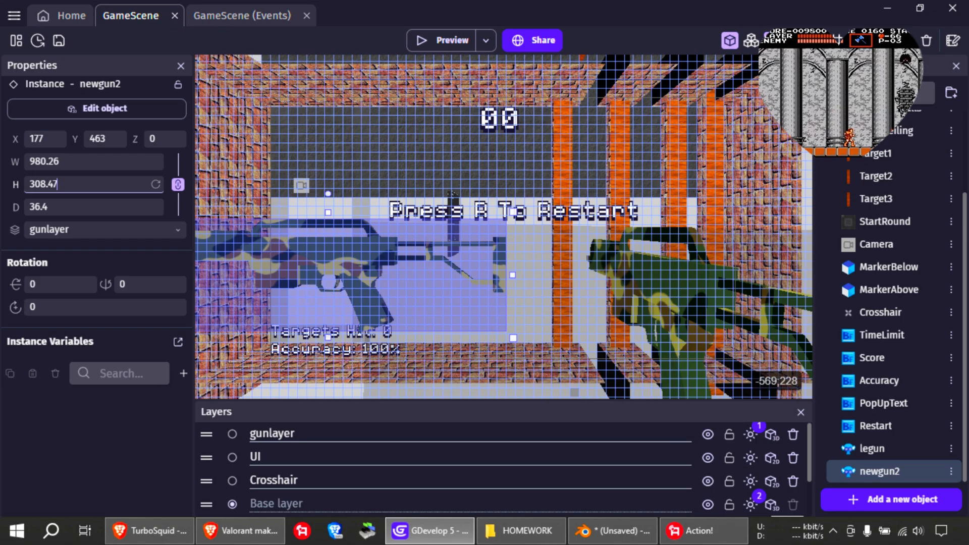
{"action": "left_click_drag", "start_coordinate": [512, 337], "coordinate": [528, 345]}
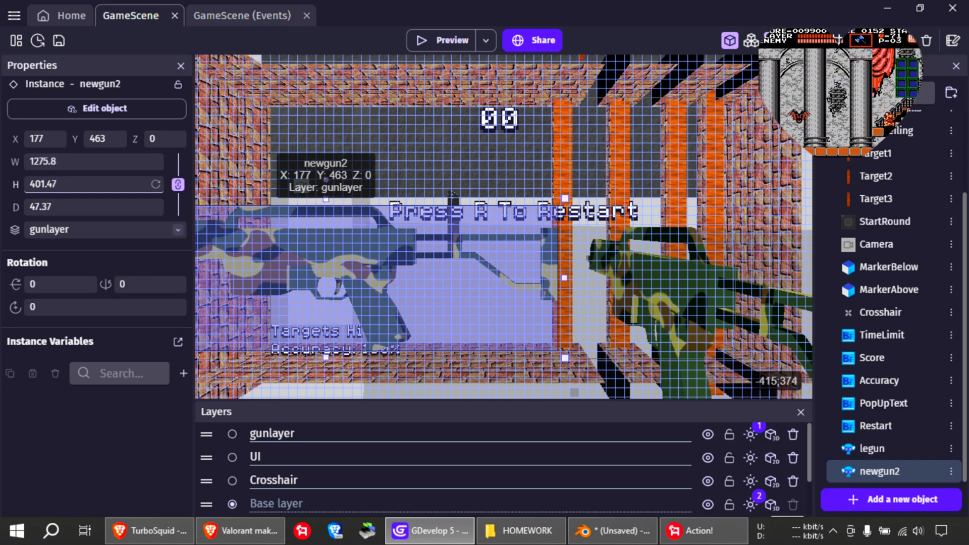
Set newgun2's Z rotation to 4 and Y rotation to -94.
{"action": "type", "text": "4"}
{"action": "left_click", "coordinate": [150, 284]}
{"action": "type", "text": "2"}
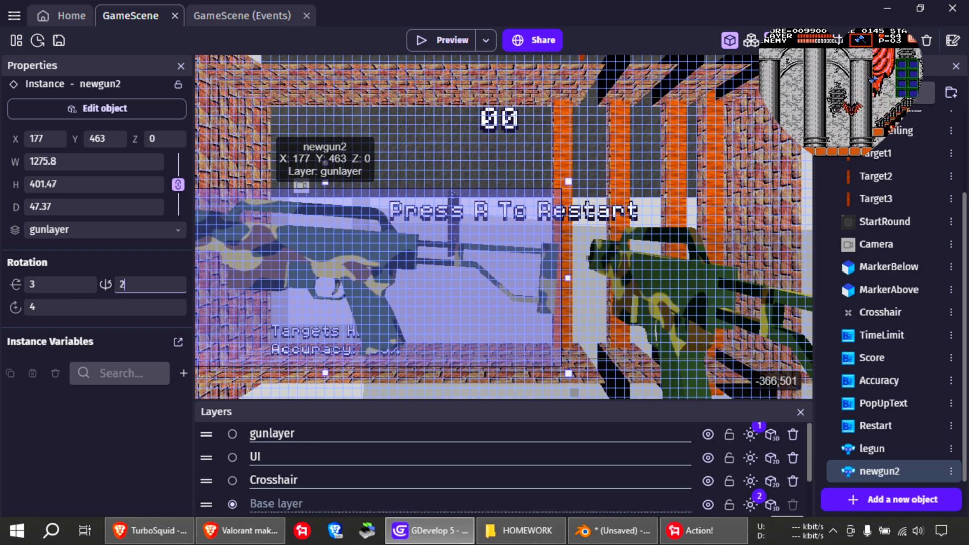
{"action": "type", "text": "-8"}
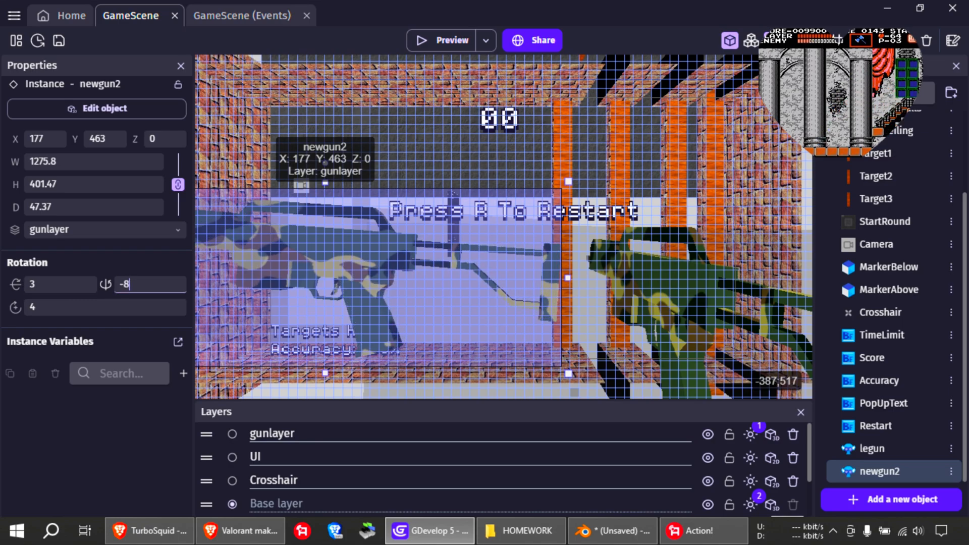
{"action": "type", "text": "-36"}
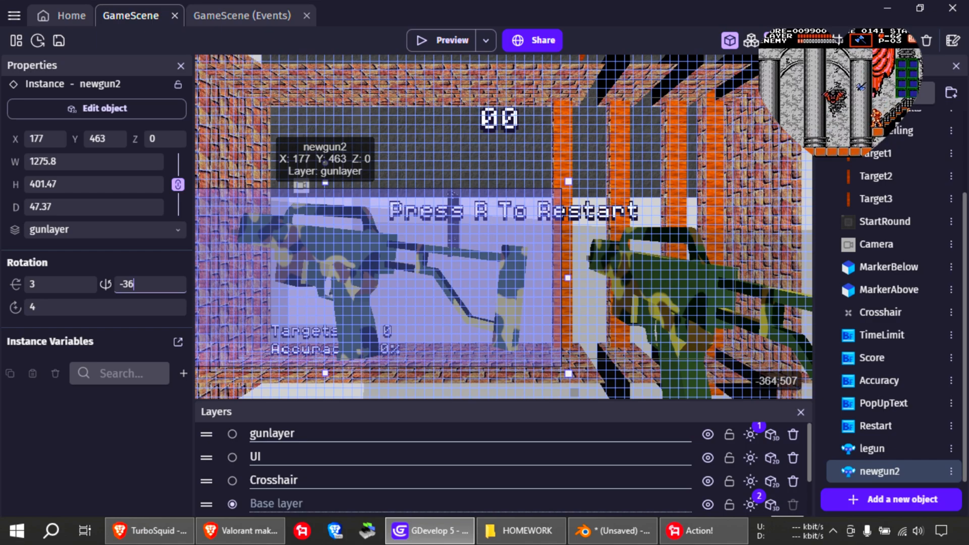
{"action": "type", "text": "-67"}
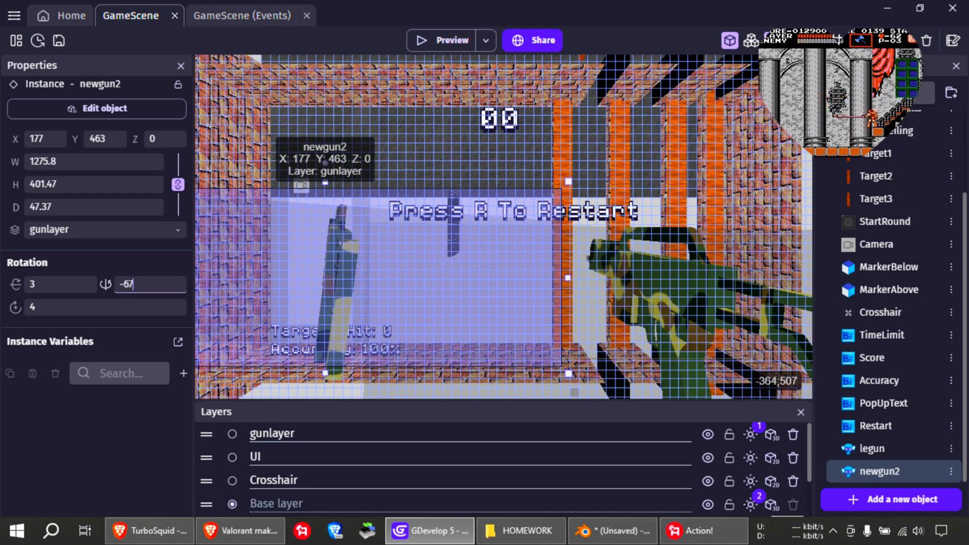
{"action": "type", "text": "-89"}
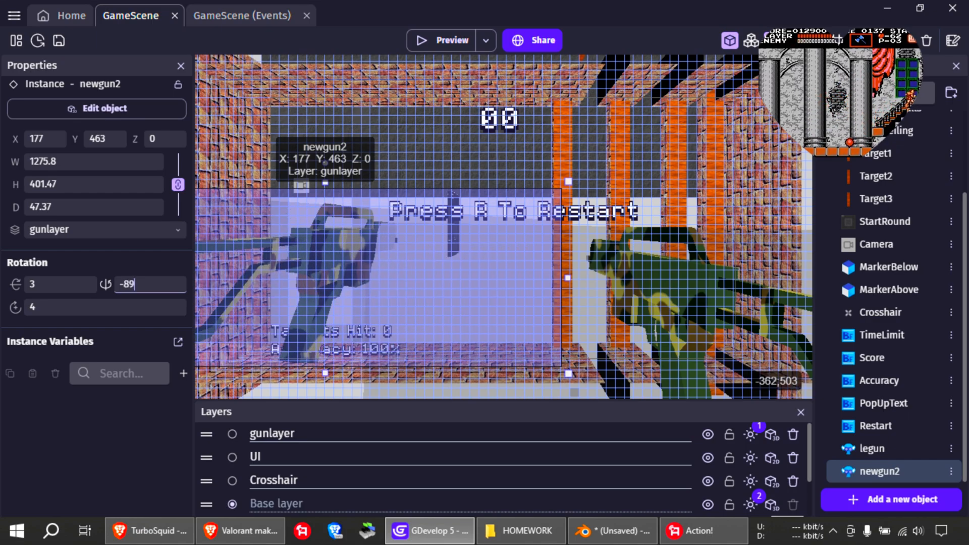
{"action": "type", "text": "-94"}
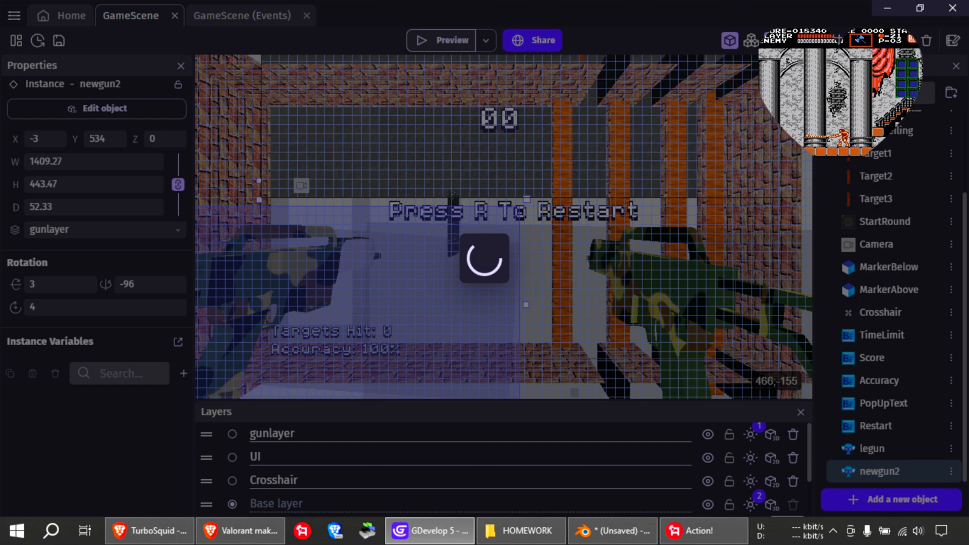
Preview the game, shoot three targets, then relaunch the preview with both camouflage guns.
{"action": "left_click", "coordinate": [449, 41]}
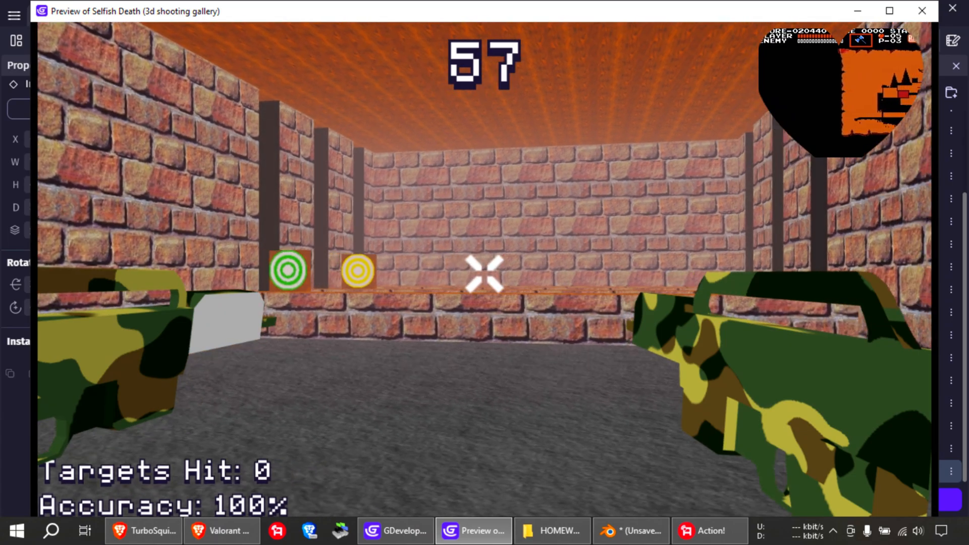
{"action": "left_click", "coordinate": [484, 274]}
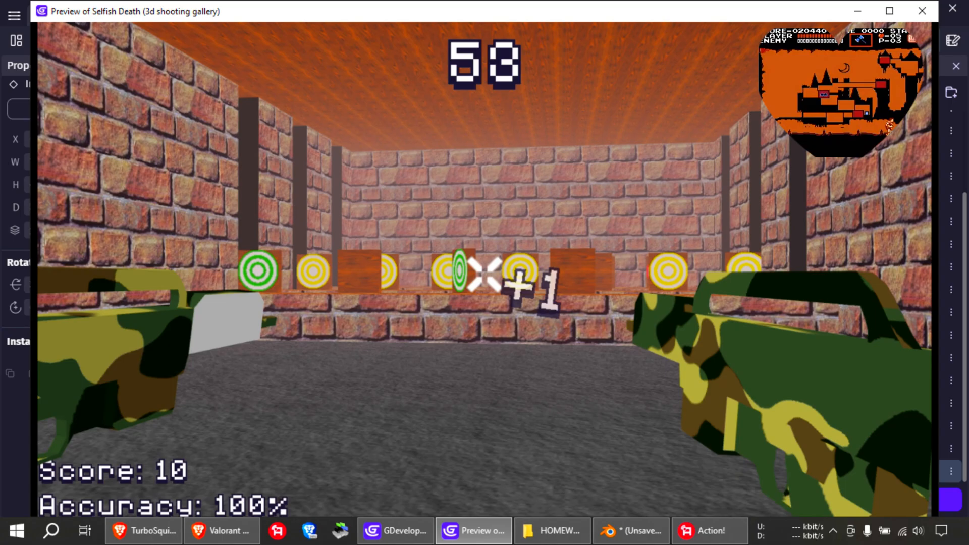
{"action": "left_click", "coordinate": [484, 272]}
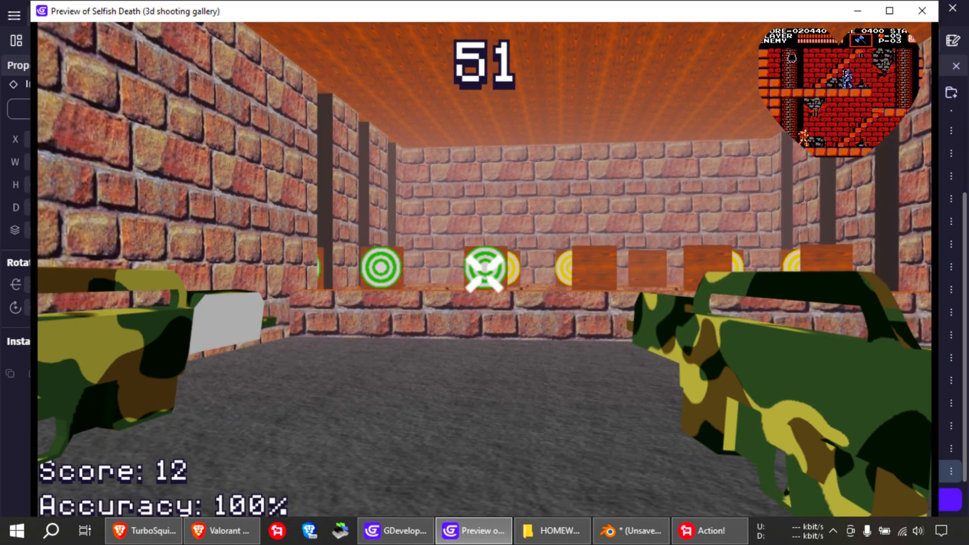
{"action": "left_click", "coordinate": [484, 275]}
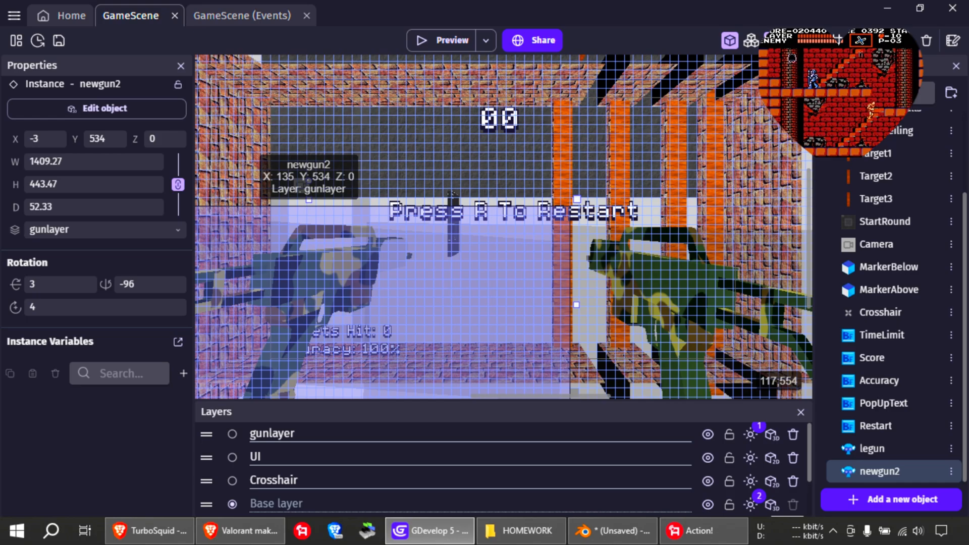
{"action": "left_click", "coordinate": [442, 41]}
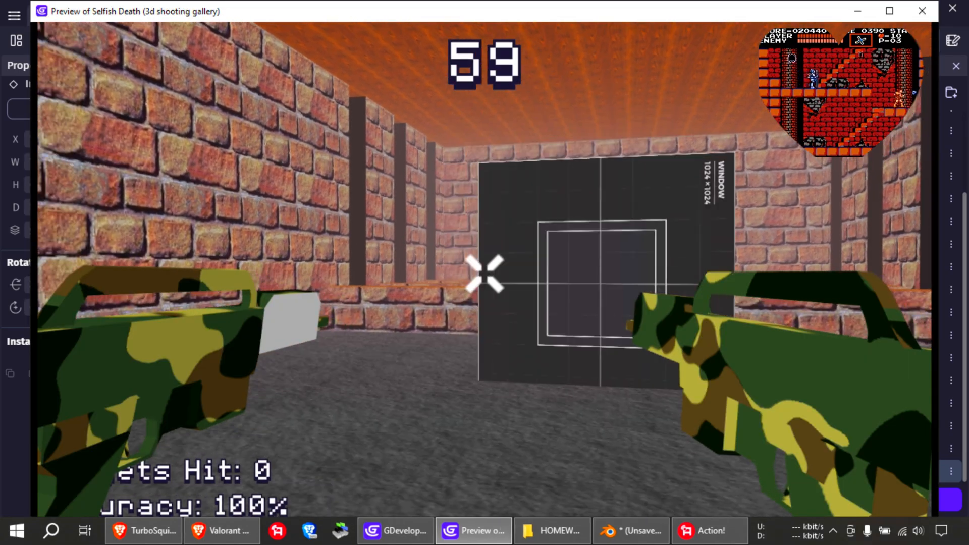
Shoot four targets in the preview, raising the score to 30 at 68% accuracy.
{"action": "left_click", "coordinate": [484, 273]}
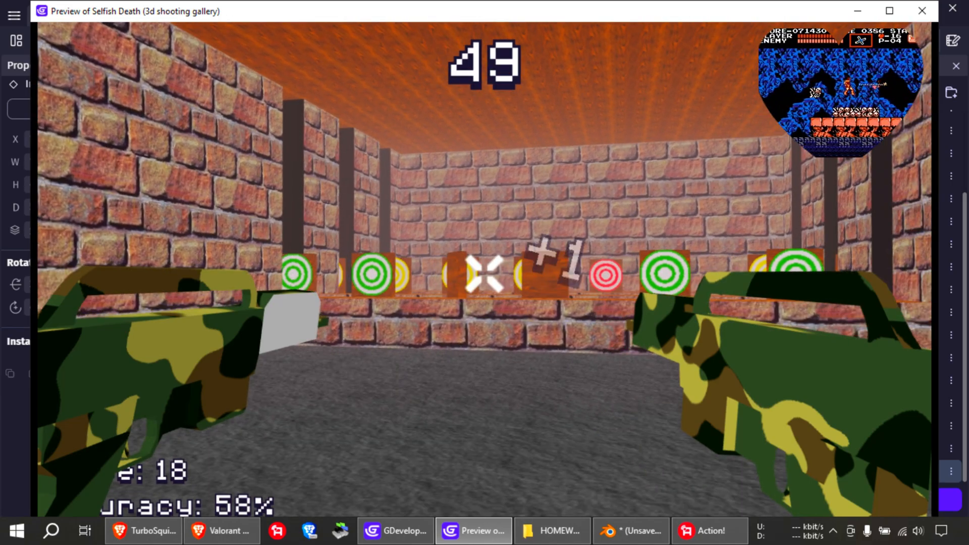
{"action": "left_click", "coordinate": [484, 273]}
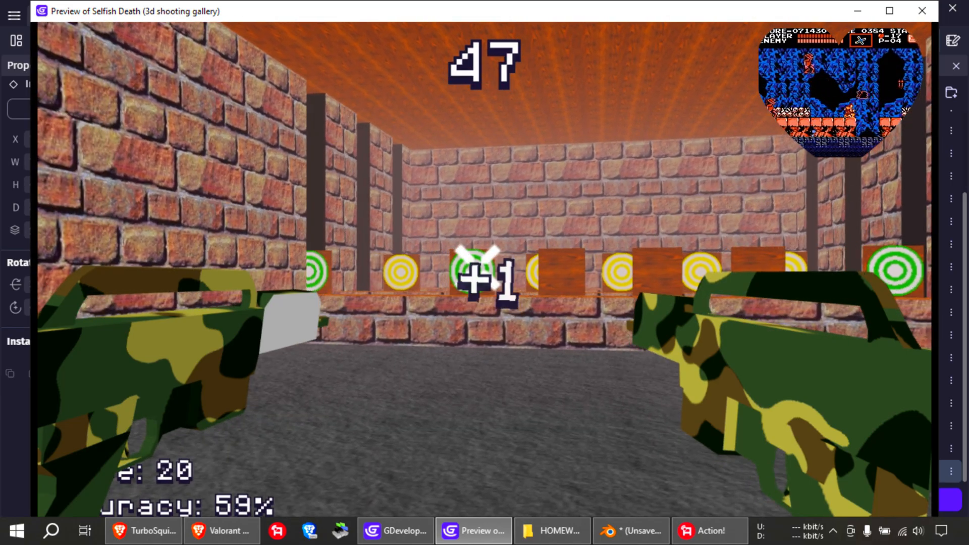
{"action": "left_click", "coordinate": [484, 272]}
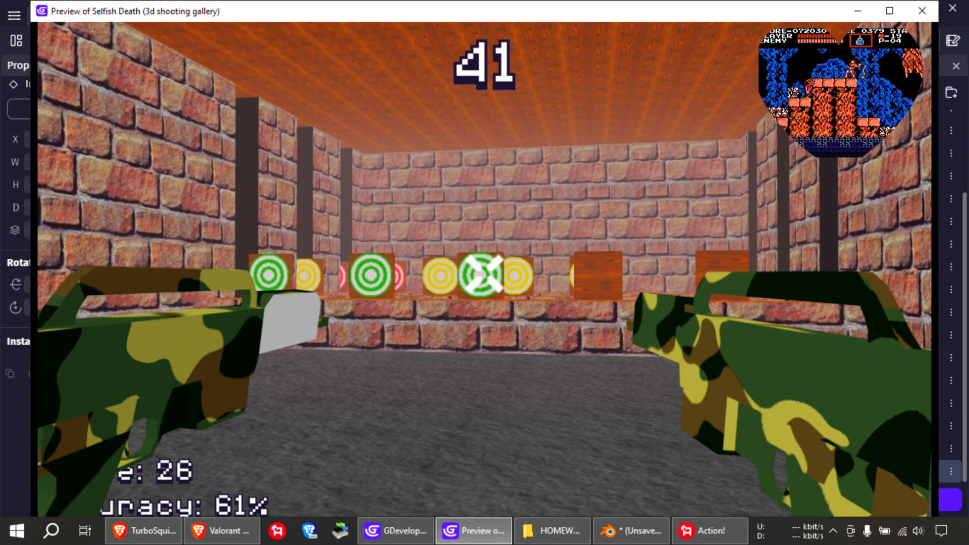
{"action": "left_click", "coordinate": [484, 281]}
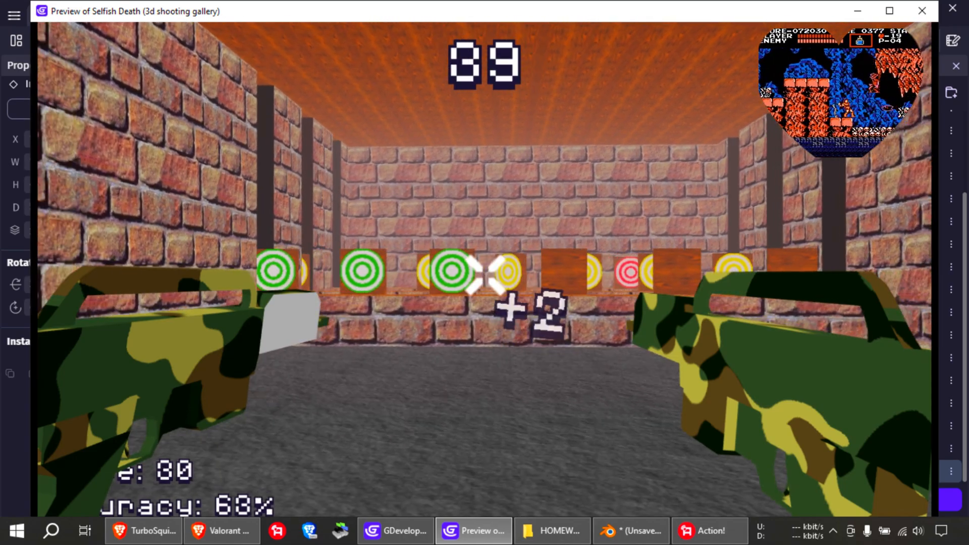